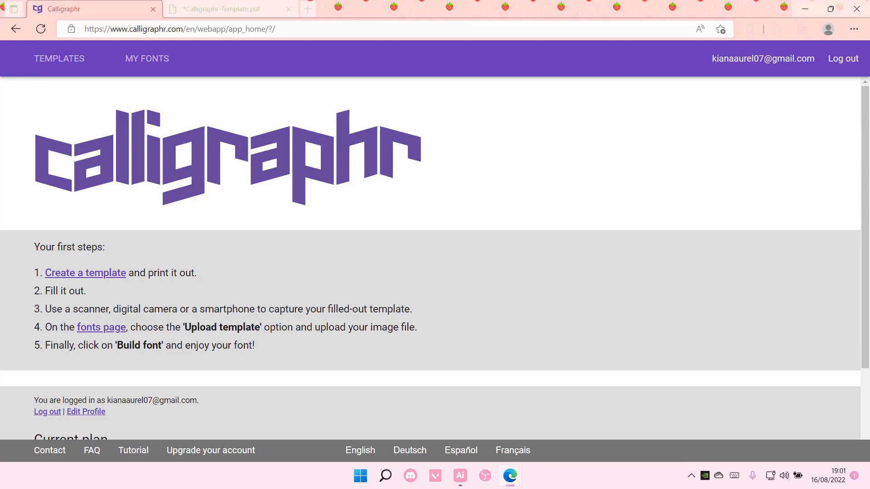
Create a new template and add the Minimal English and Minimal Numbers character sets
{"action": "left_click", "coordinate": [85, 272]}
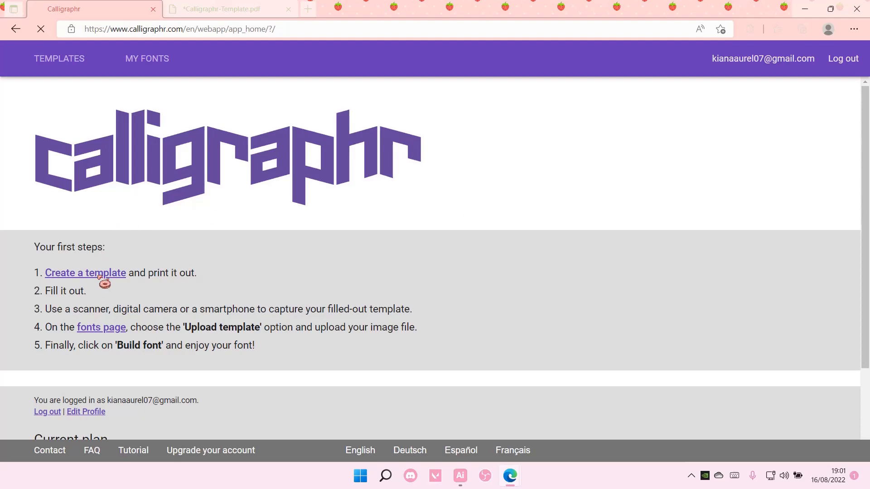
{"action": "left_click", "coordinate": [85, 273]}
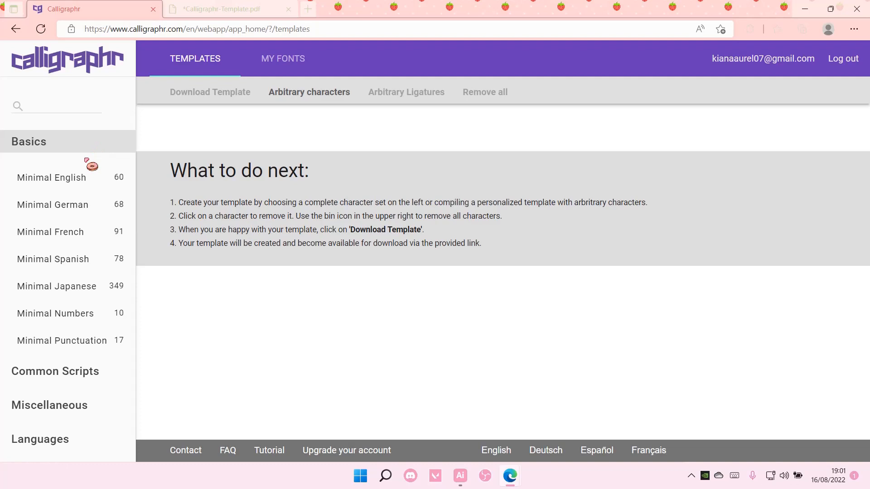
{"action": "left_click", "coordinate": [50, 177]}
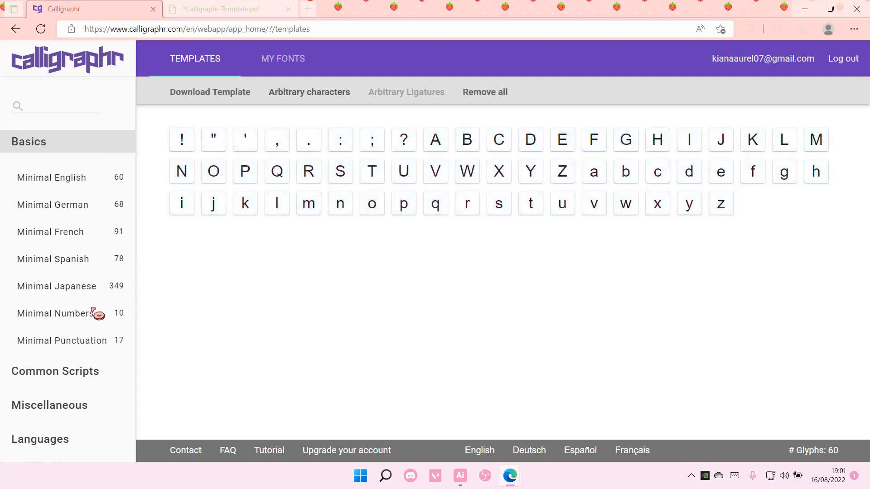
{"action": "left_click", "coordinate": [309, 93]}
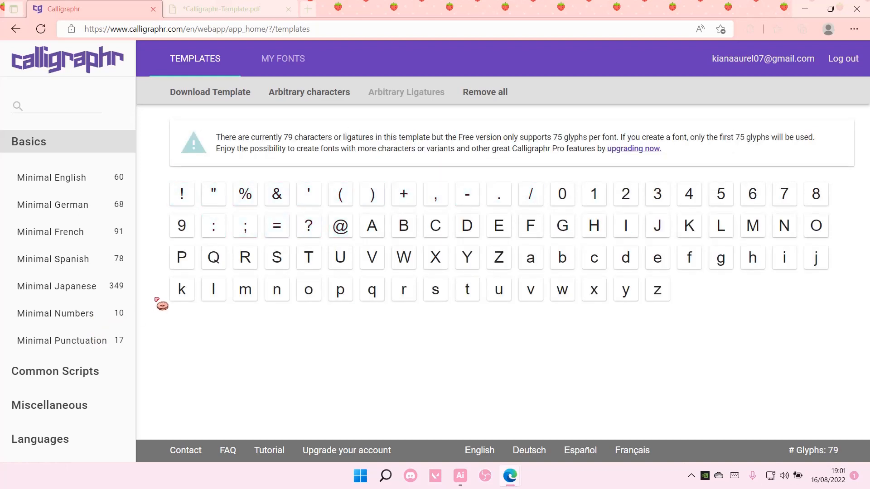
{"action": "mouse_move", "coordinate": [183, 161]}
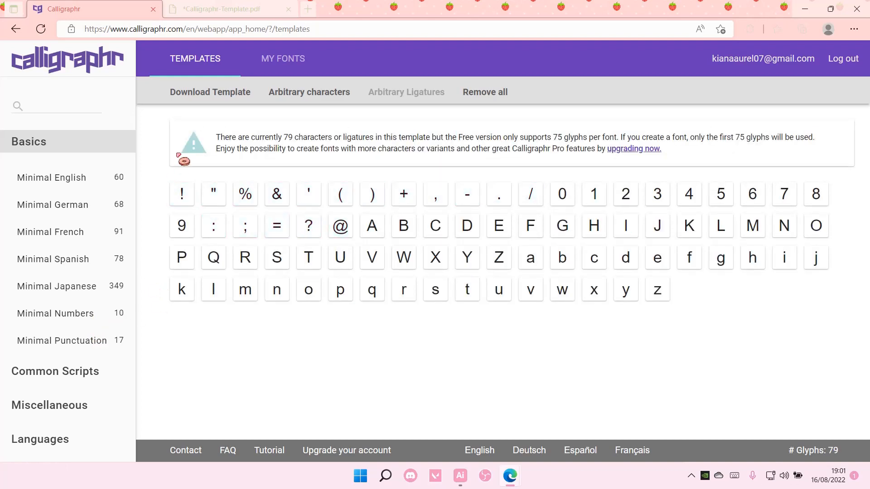
Download the template as a PDF with characters shown as faint background
{"action": "left_click", "coordinate": [209, 92]}
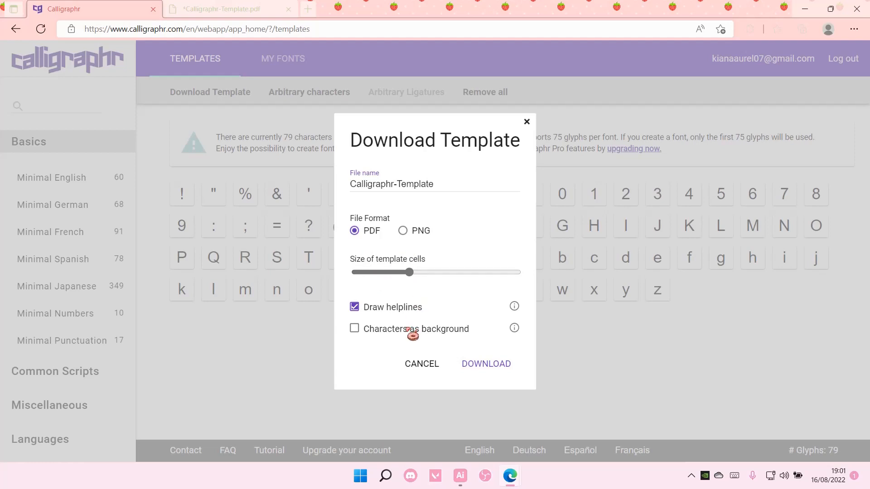
{"action": "left_click", "coordinate": [355, 328]}
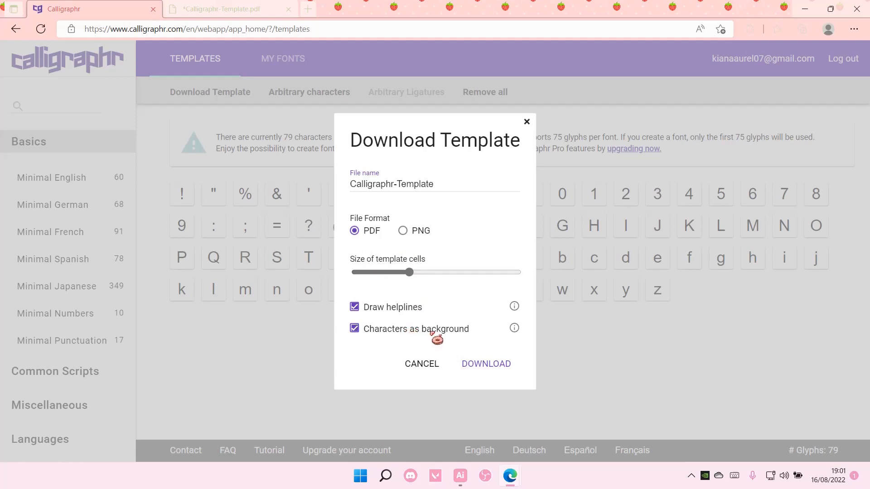
{"action": "mouse_move", "coordinate": [246, 258]}
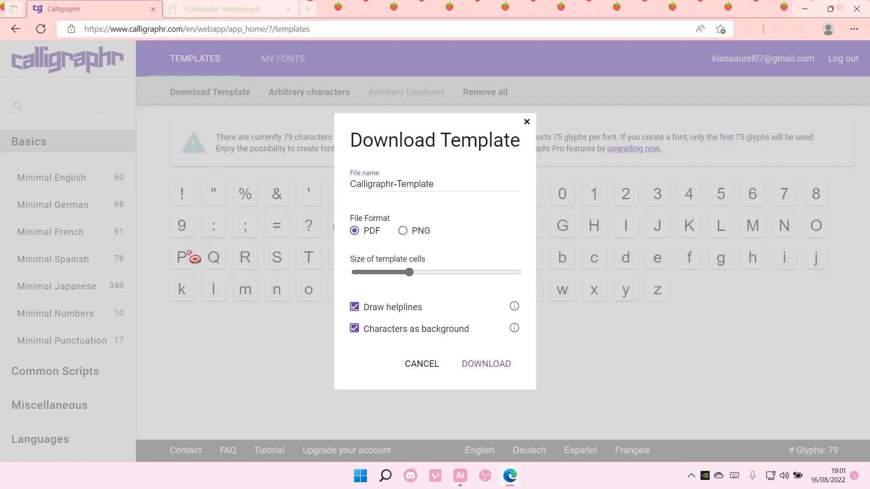
{"action": "mouse_move", "coordinate": [410, 320]}
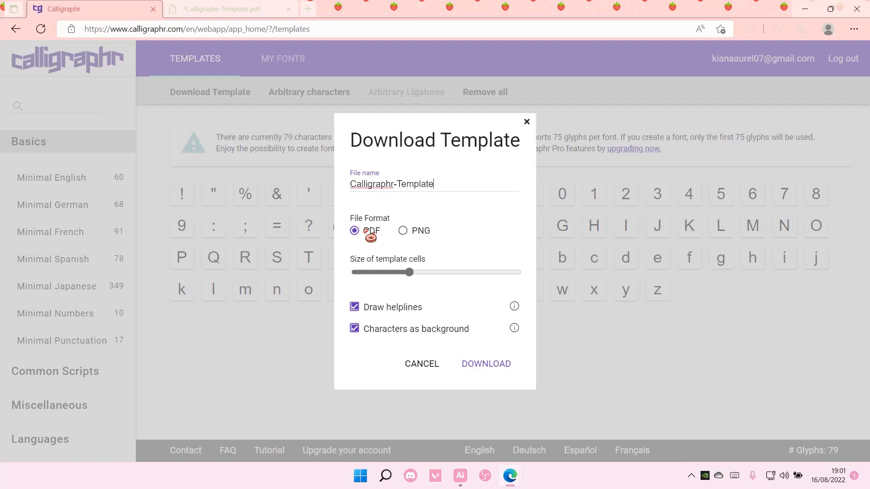
{"action": "mouse_move", "coordinate": [424, 239]}
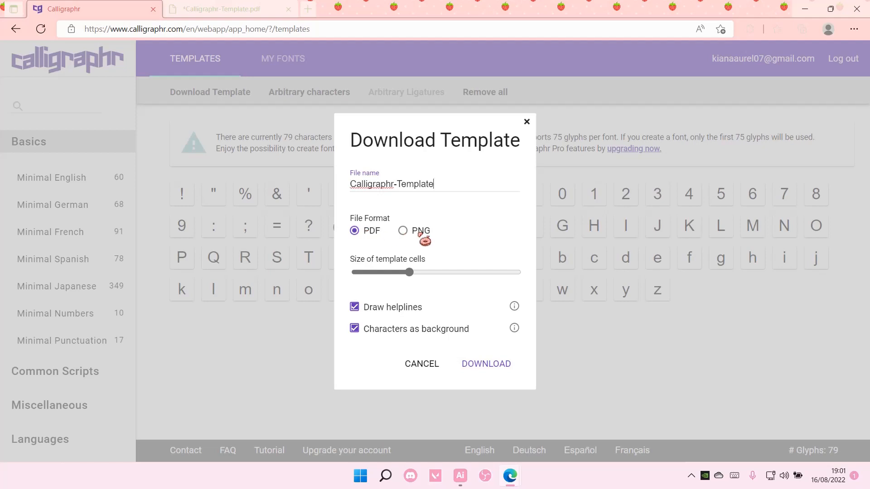
{"action": "left_click", "coordinate": [485, 364]}
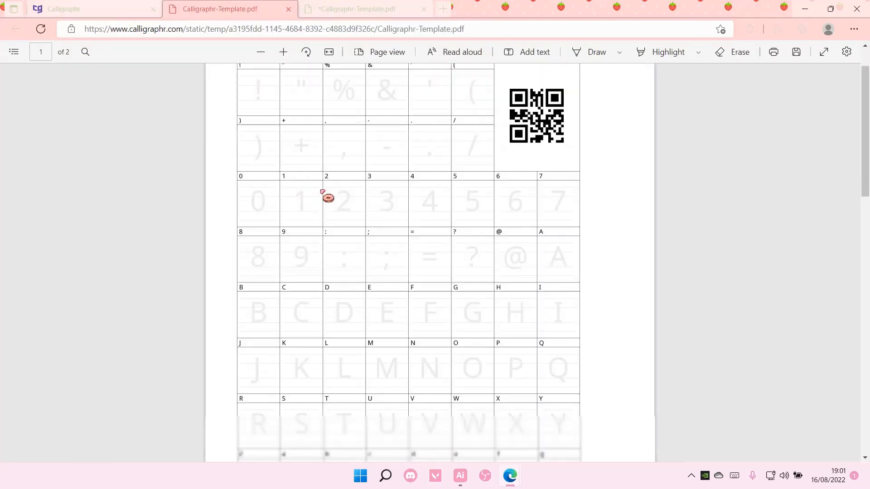
Enable freehand drawing with black ink, then switch to the filled-in template tab
{"action": "scroll", "scroll_direction": "up", "scroll_amount": 3}
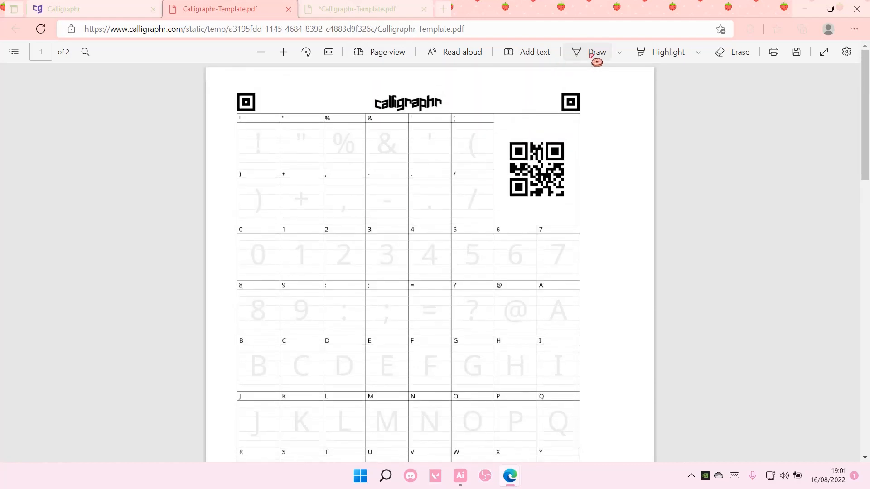
{"action": "left_click", "coordinate": [596, 52]}
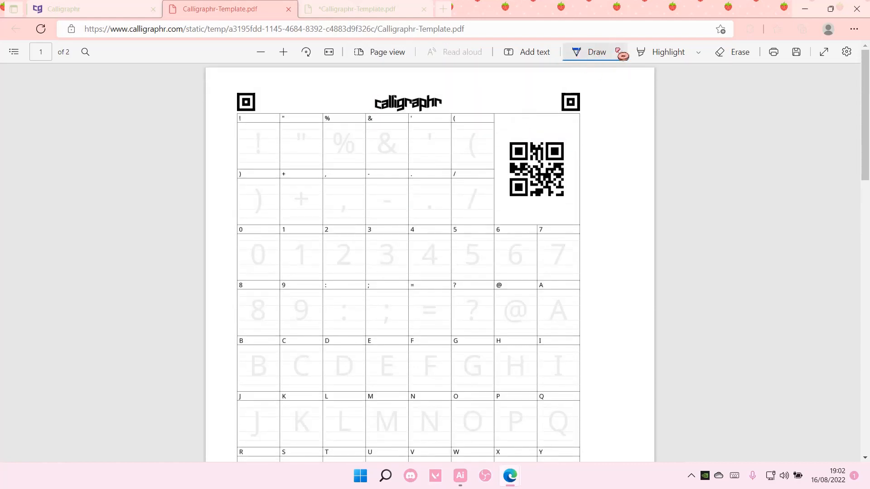
{"action": "left_click", "coordinate": [618, 52]}
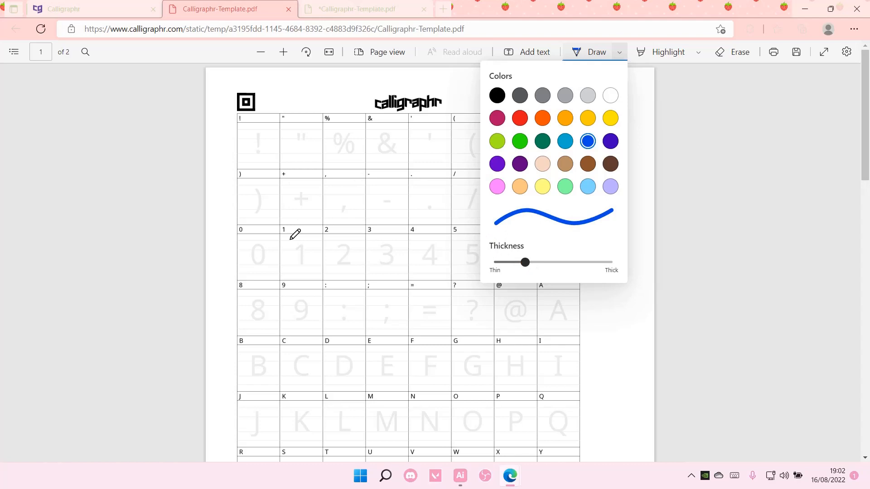
{"action": "left_click", "coordinate": [496, 95]}
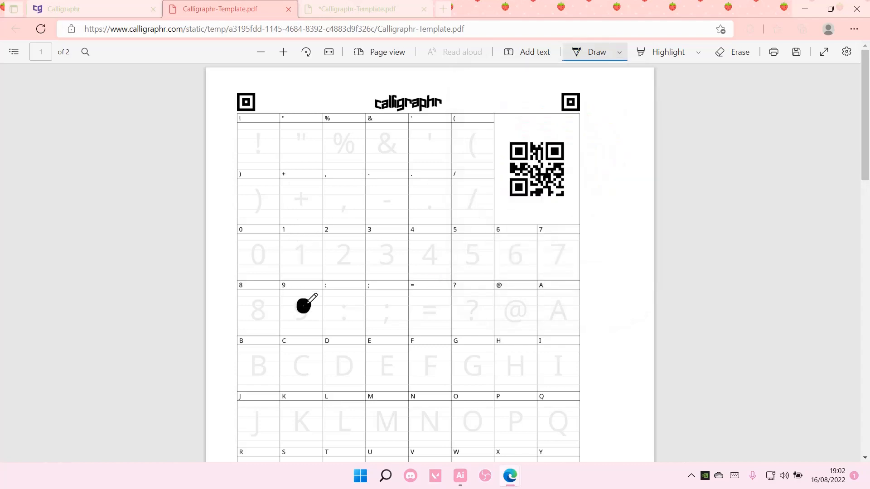
{"action": "left_click", "coordinate": [355, 10]}
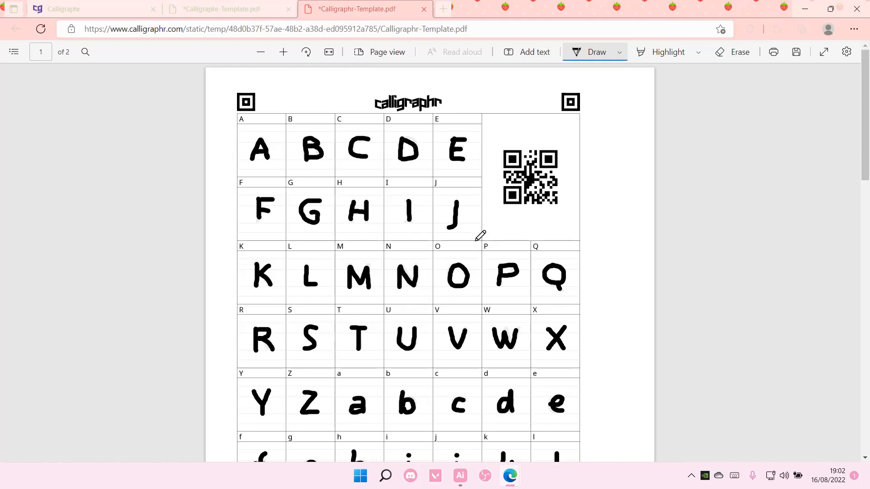
{"action": "mouse_move", "coordinate": [622, 70]}
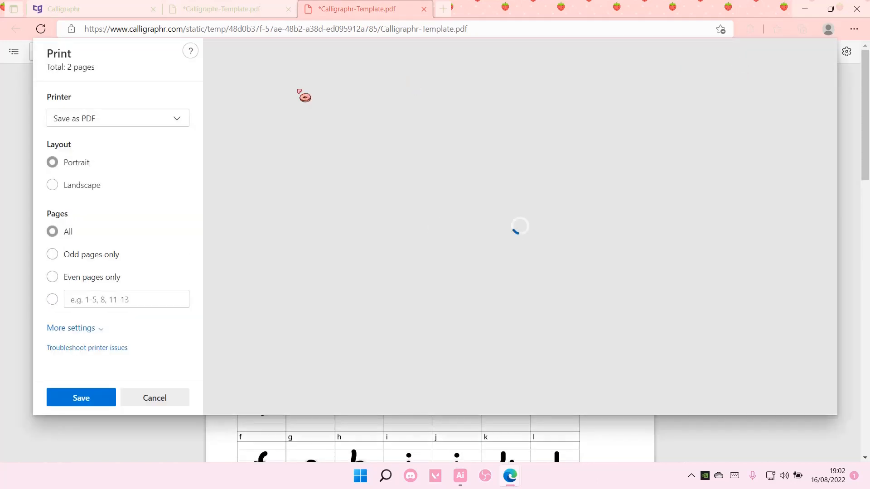
Review the printer list and two-page preview, then cancel printing
{"action": "left_click", "coordinate": [117, 118]}
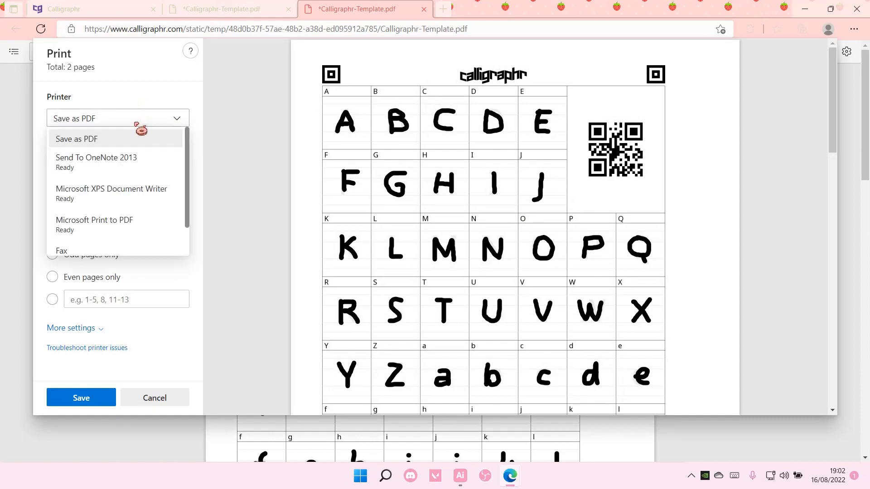
{"action": "left_click", "coordinate": [76, 138]}
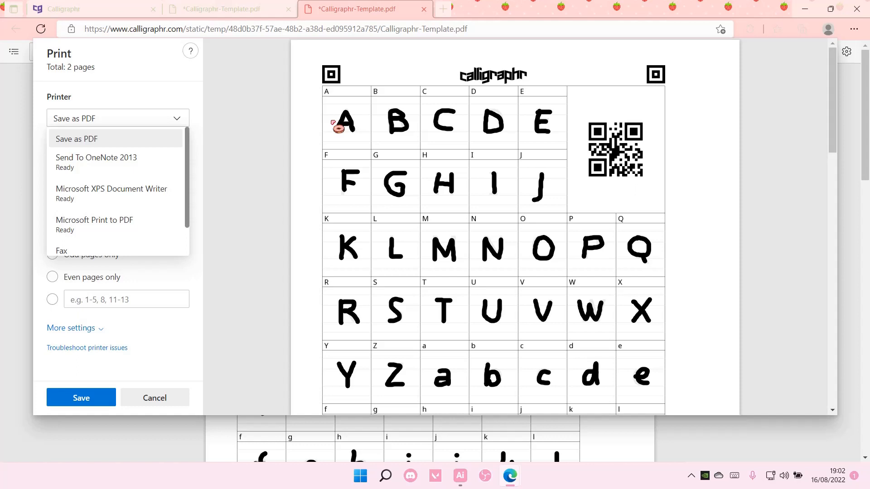
{"action": "mouse_move", "coordinate": [646, 131]}
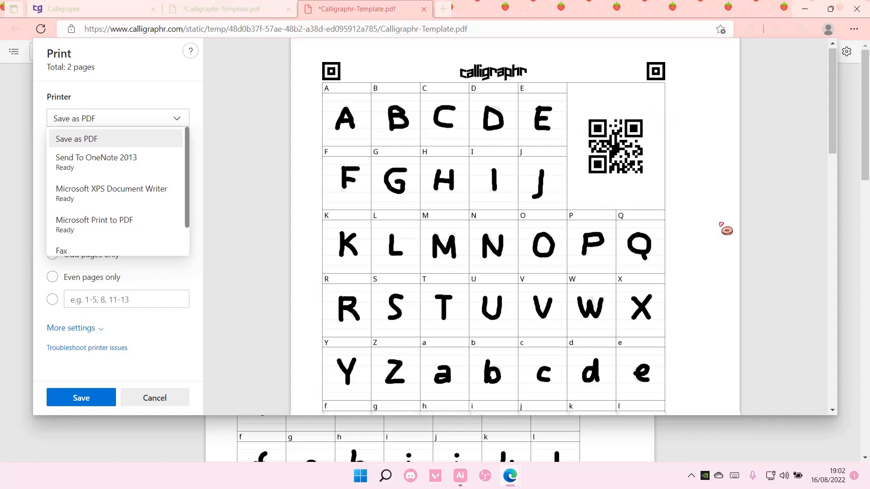
{"action": "scroll", "scroll_direction": "down", "scroll_amount": 3}
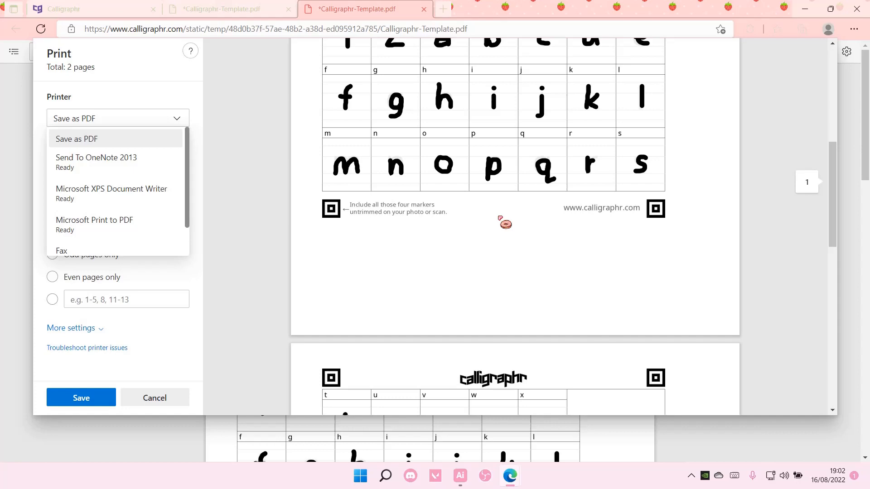
{"action": "left_click", "coordinate": [76, 139]}
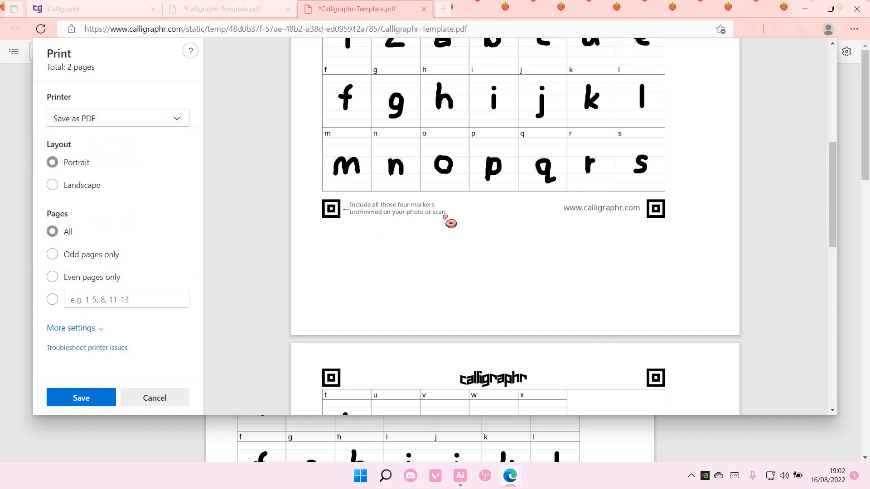
{"action": "scroll", "scroll_direction": "up", "scroll_amount": 3}
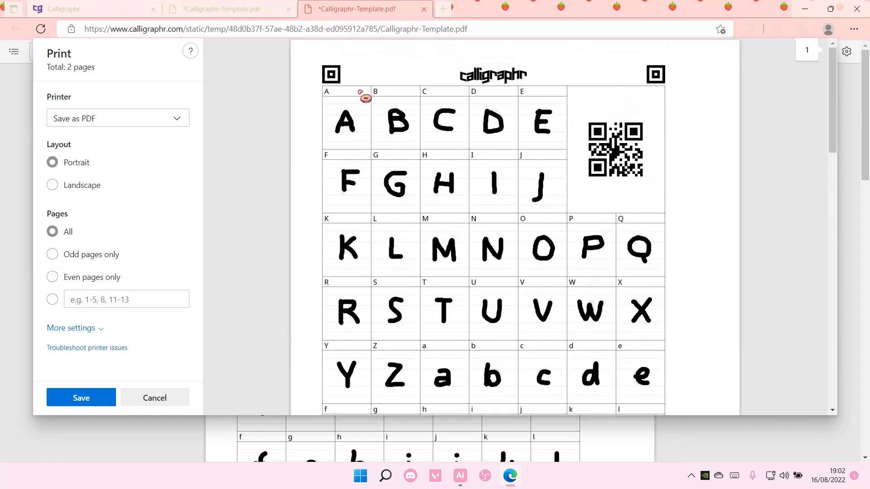
{"action": "scroll", "scroll_direction": "down", "scroll_amount": 3}
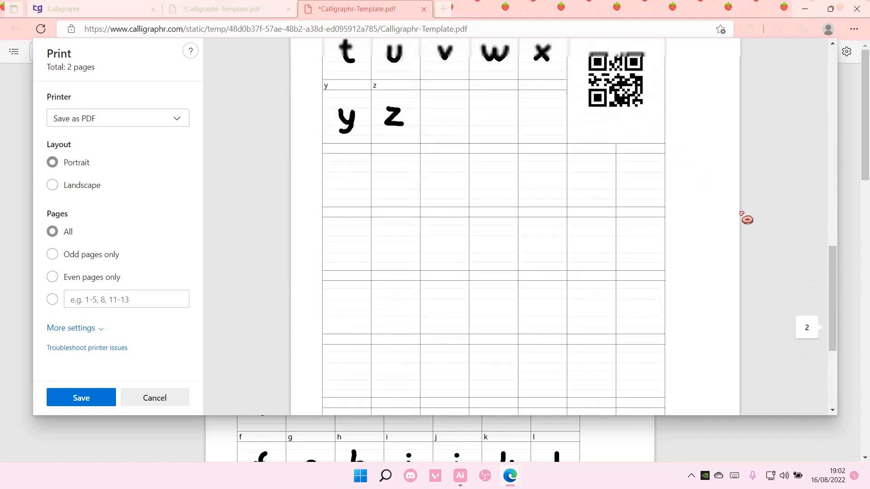
{"action": "scroll", "scroll_direction": "up", "scroll_amount": 3}
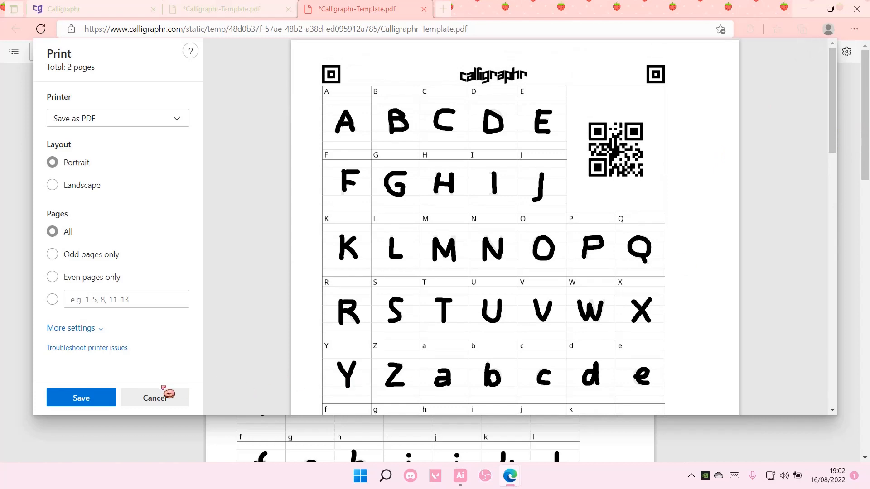
{"action": "left_click", "coordinate": [155, 398]}
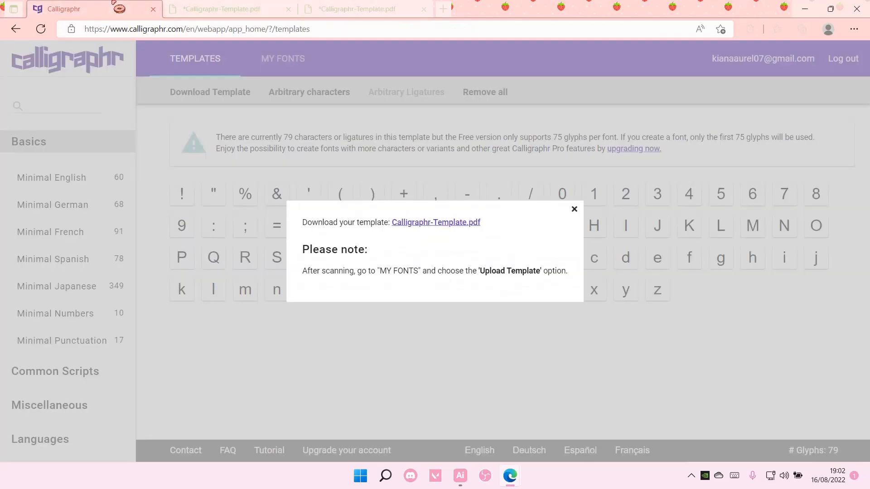
Dismiss the download notice and start a template upload from My Fonts
{"action": "left_click", "coordinate": [575, 209]}
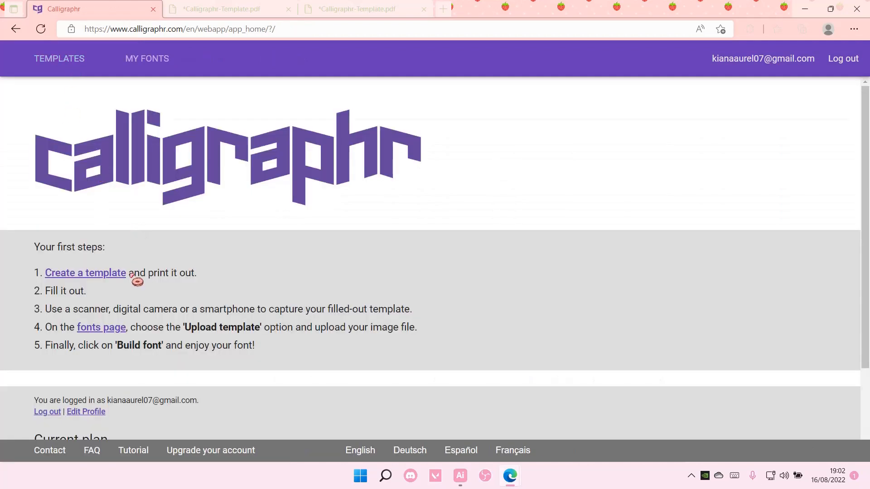
{"action": "left_click", "coordinate": [101, 327]}
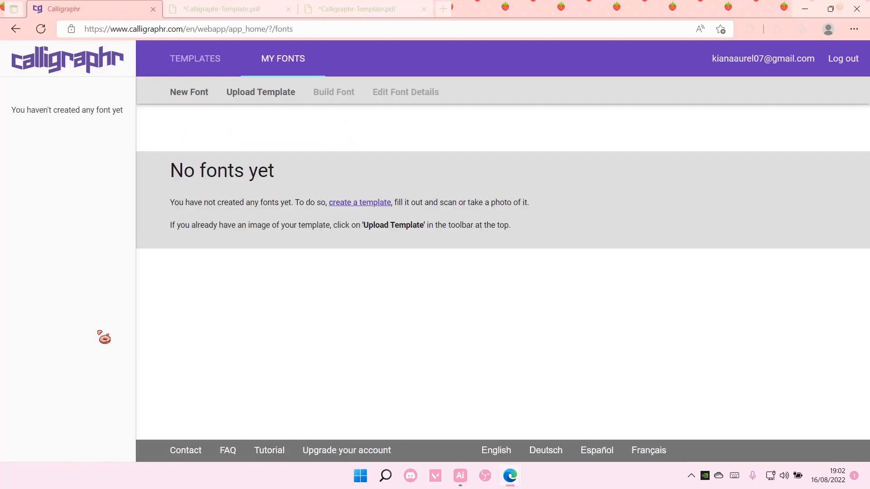
{"action": "left_click", "coordinate": [260, 92]}
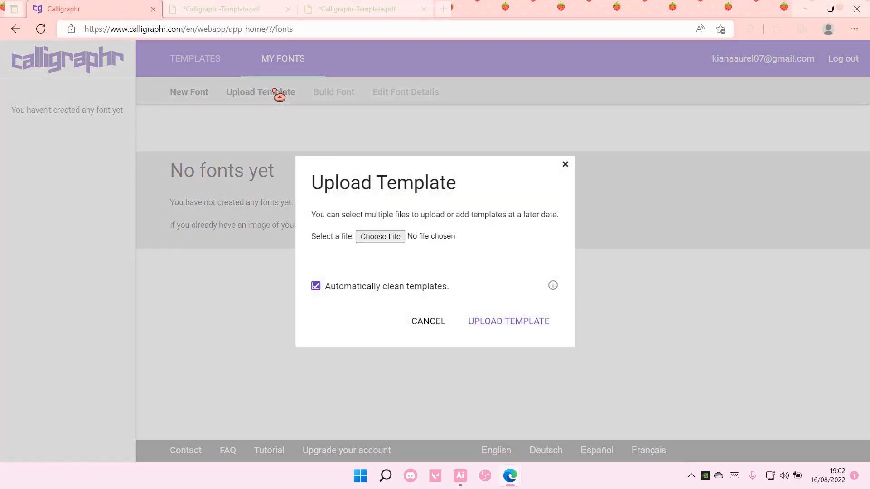
{"action": "left_click", "coordinate": [379, 237]}
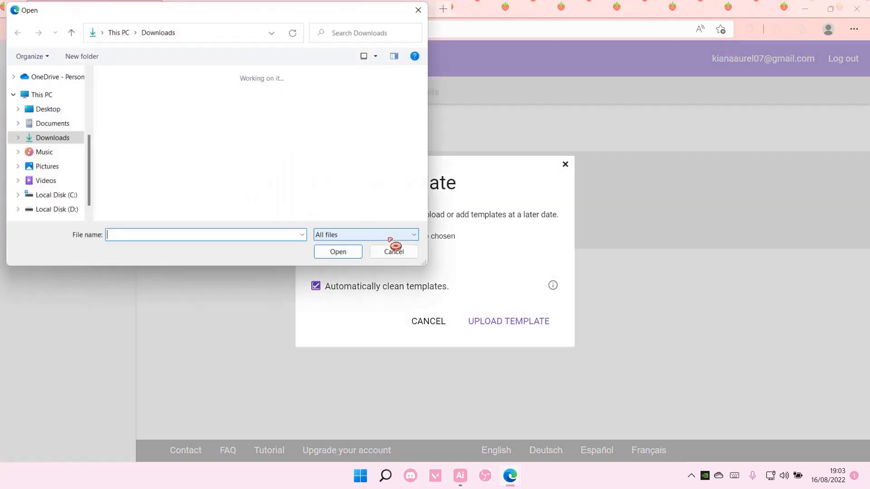
Upload Nina Font.pdf with automatic template cleaning turned off
{"action": "left_click", "coordinate": [337, 251]}
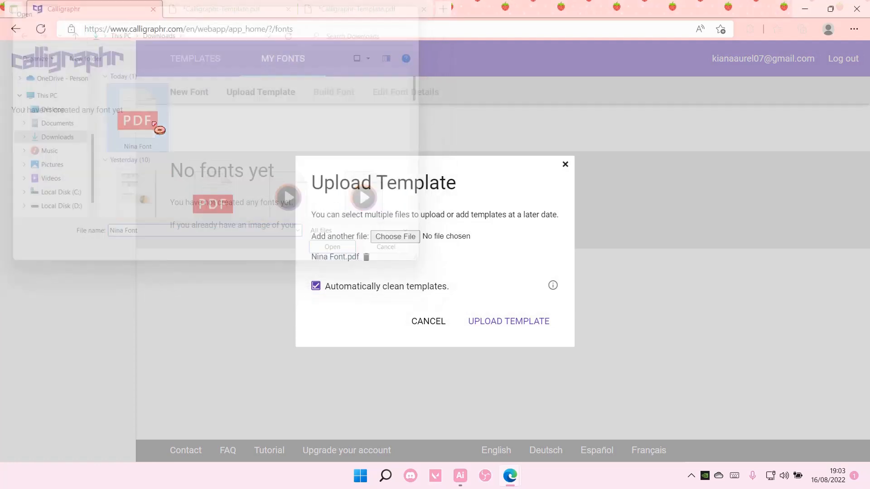
{"action": "left_click", "coordinate": [331, 247]}
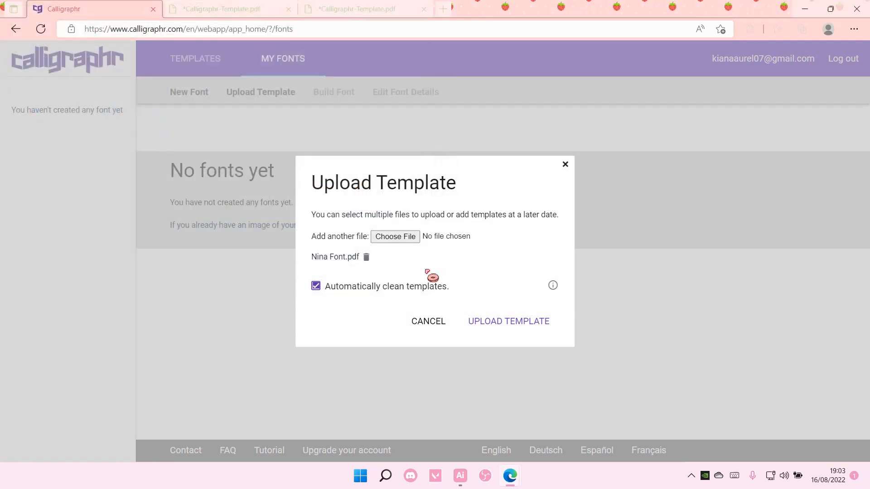
{"action": "left_click", "coordinate": [315, 285]}
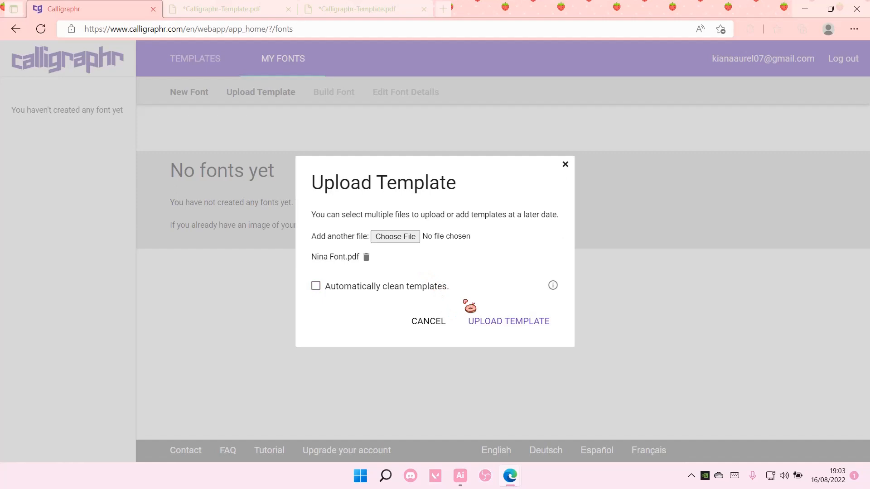
{"action": "left_click", "coordinate": [507, 321]}
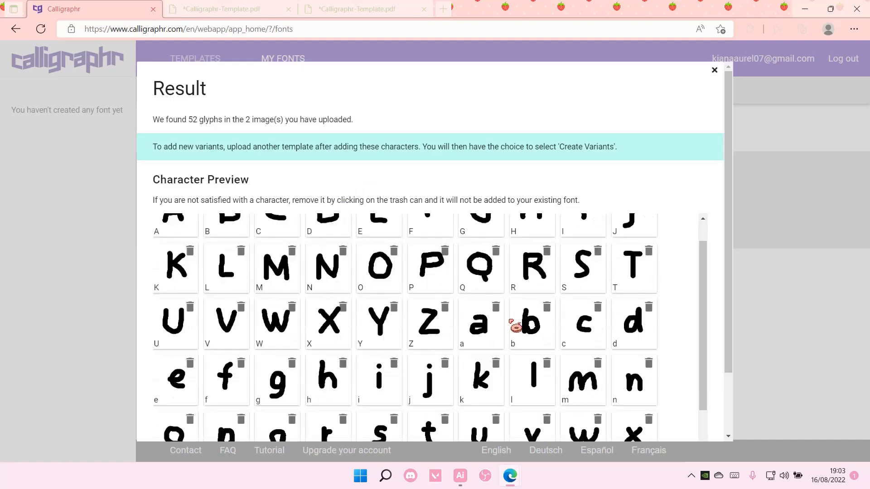
{"action": "scroll", "scroll_direction": "down", "scroll_amount": 3}
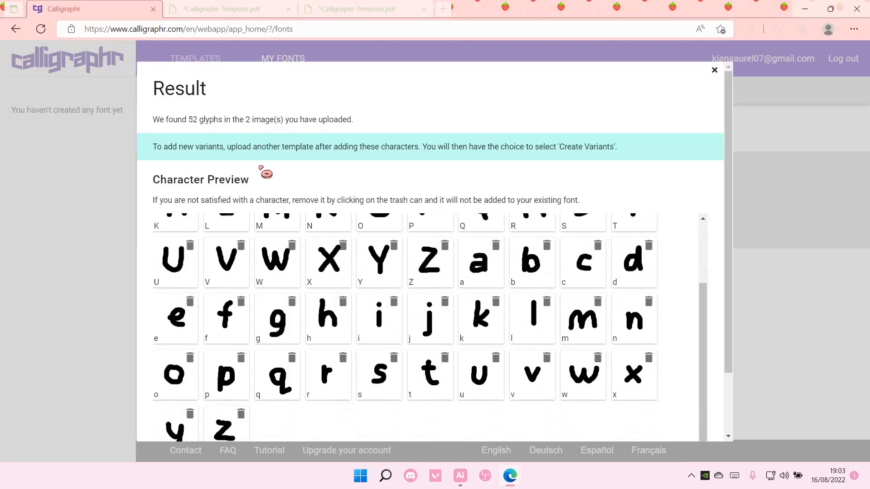
{"action": "scroll", "scroll_direction": "up", "scroll_amount": 3}
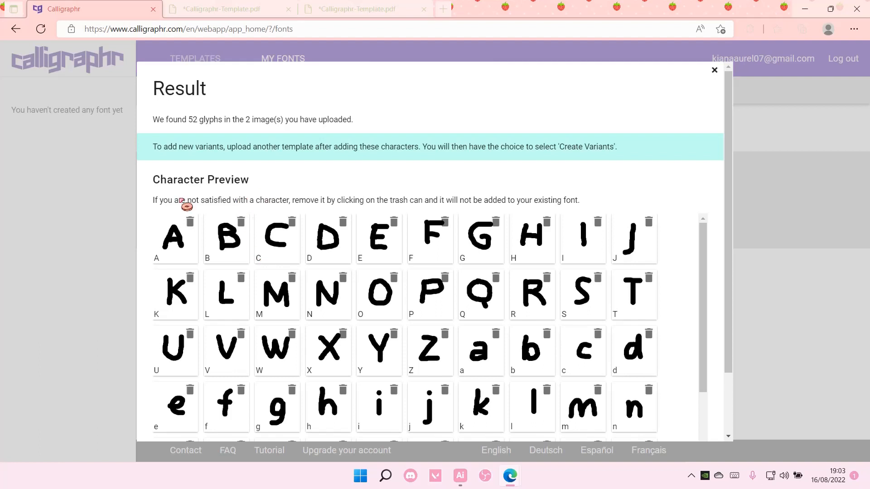
{"action": "mouse_move", "coordinate": [345, 211]}
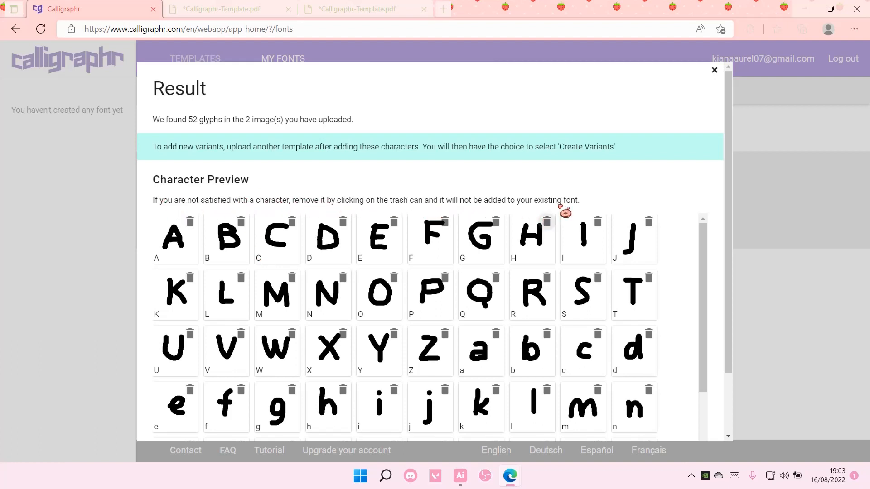
{"action": "scroll", "scroll_direction": "down", "scroll_amount": 3}
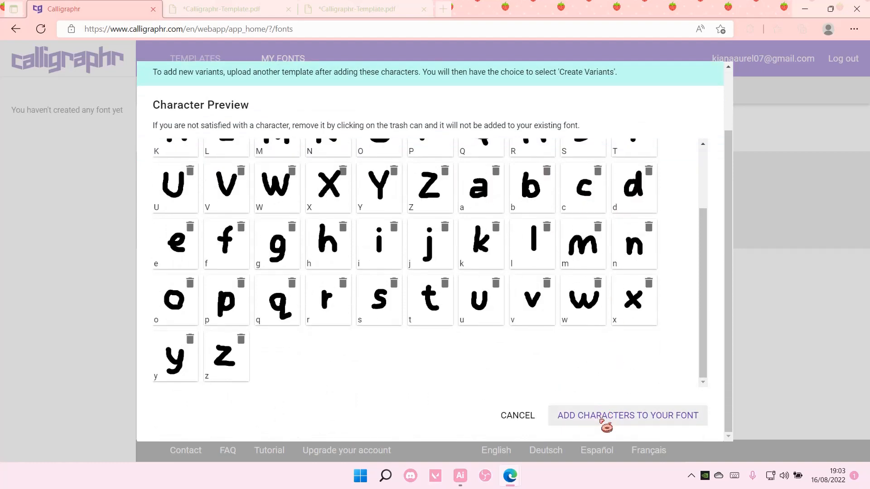
Add the 52 recognised glyphs to MyFont
{"action": "left_click", "coordinate": [628, 416]}
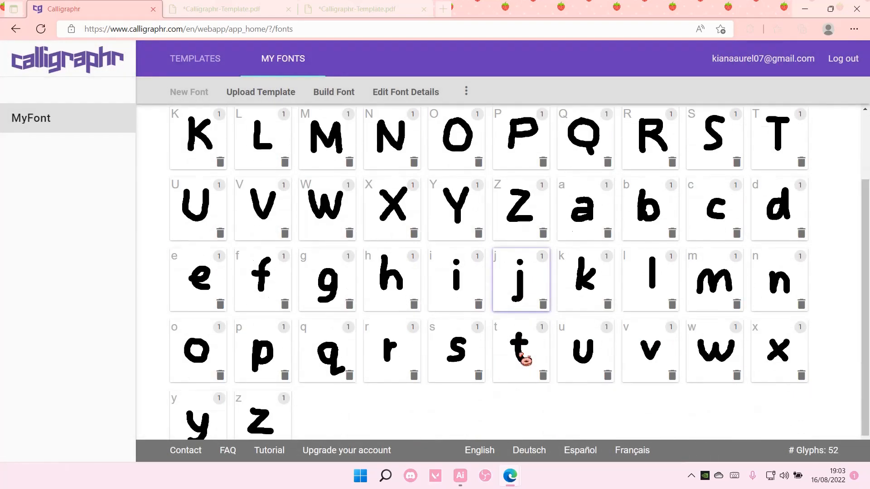
{"action": "scroll", "scroll_direction": "up", "scroll_amount": 3}
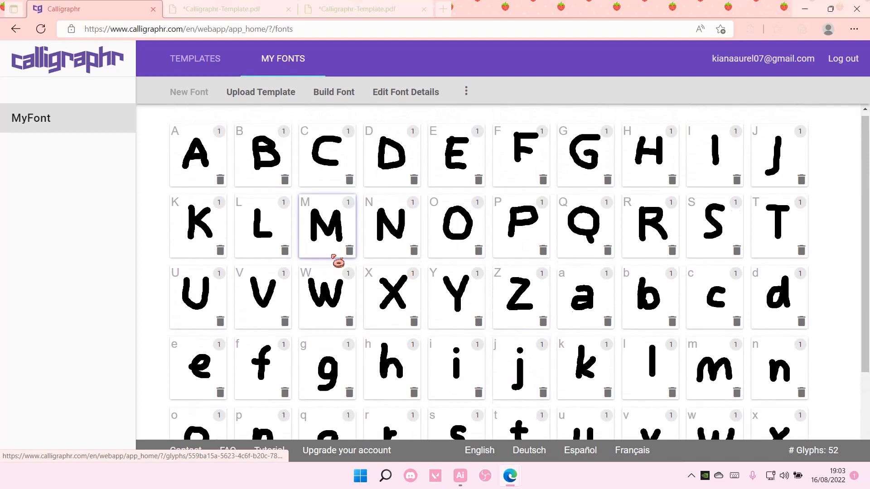
{"action": "scroll", "scroll_direction": "down", "scroll_amount": 3}
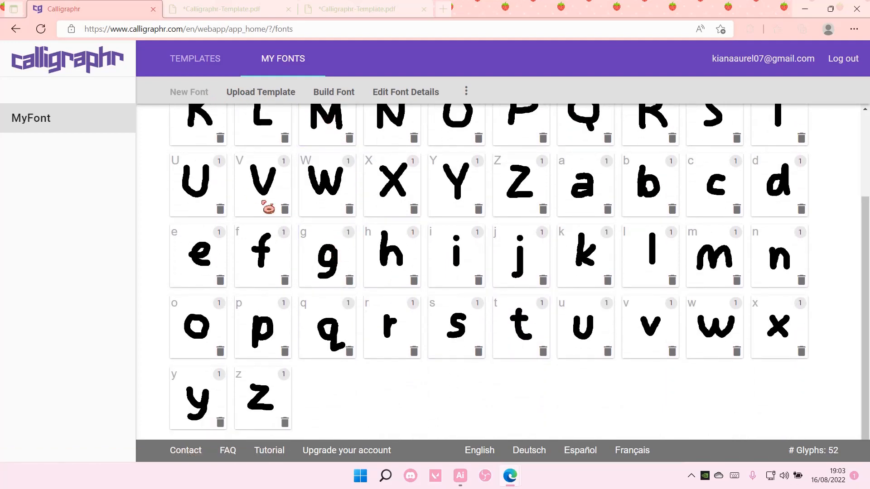
Build the font under the name Nina
{"action": "left_click", "coordinate": [465, 90]}
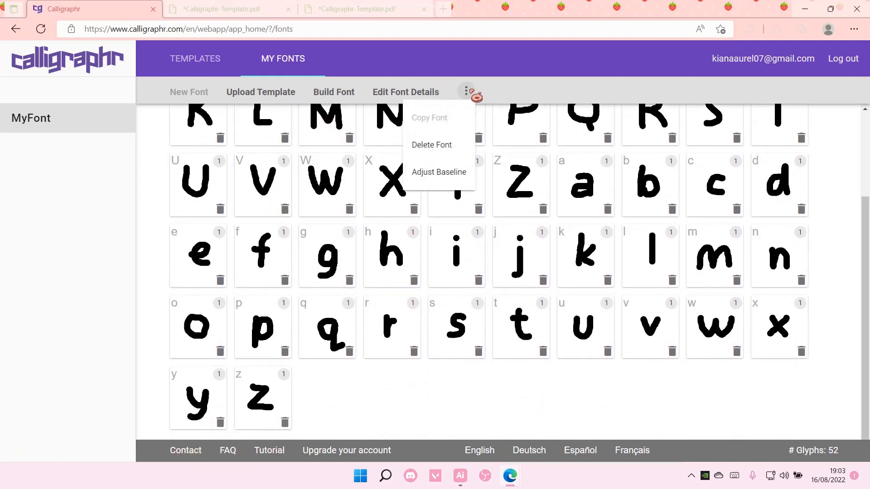
{"action": "left_click", "coordinate": [333, 91]}
{"action": "type", "text": "Nin"}
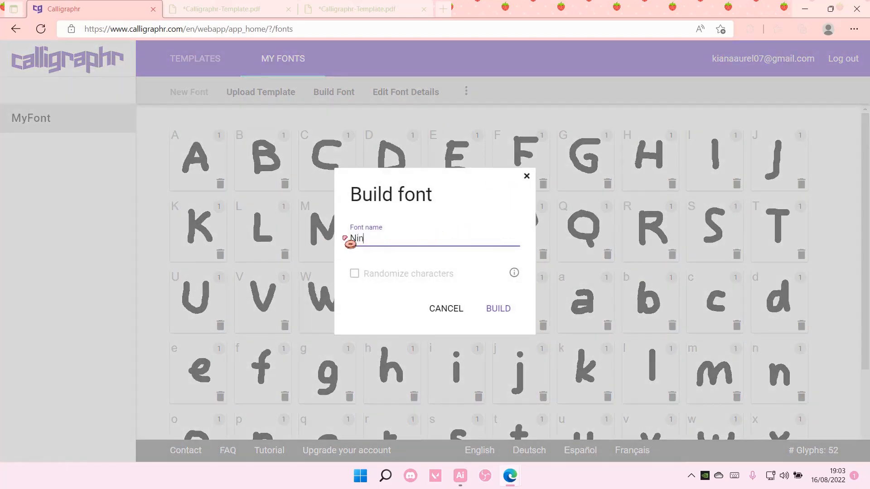
{"action": "type", "text": "a"}
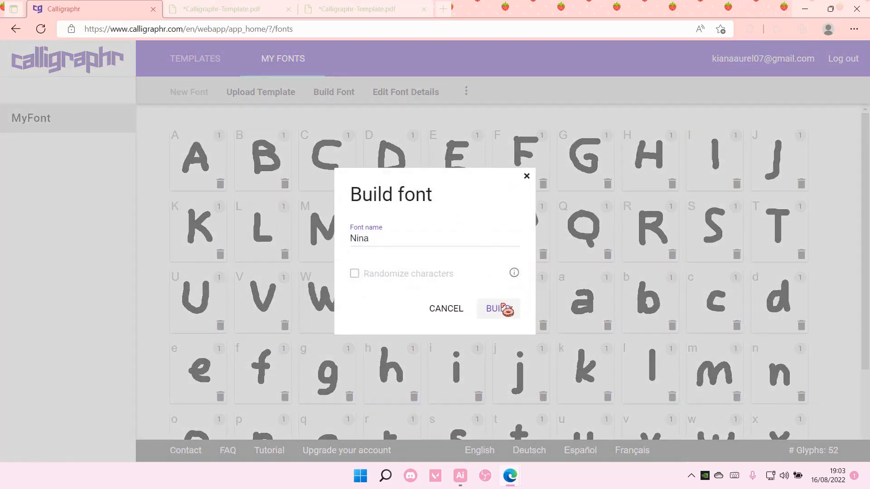
{"action": "left_click", "coordinate": [498, 308]}
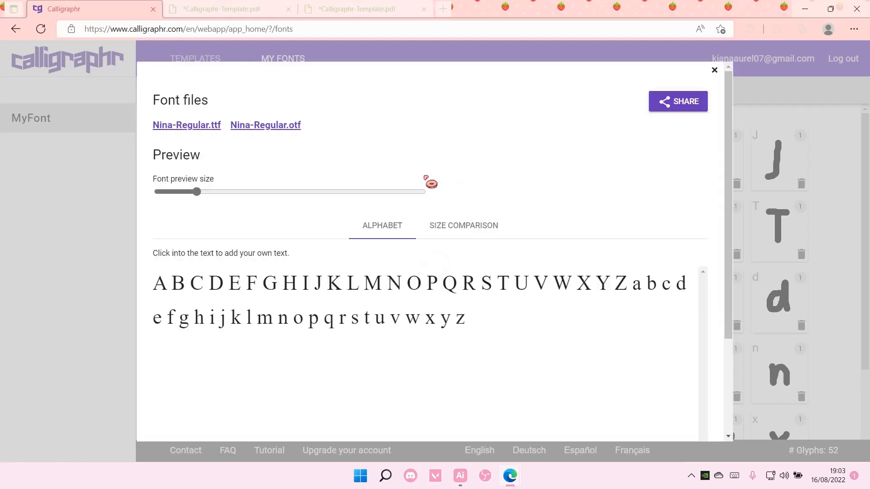
Enlarge the alphabet preview and download Nina-Regular.ttf
{"action": "left_click_drag", "start_coordinate": [197, 191], "coordinate": [202, 191]}
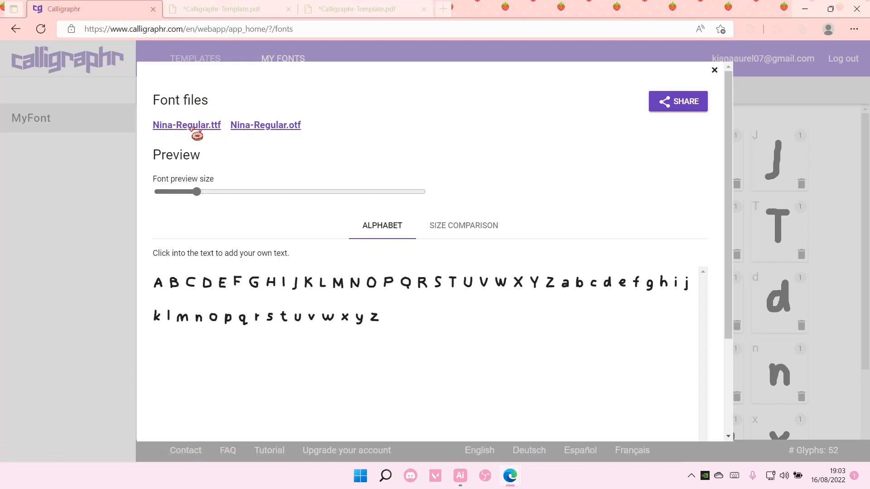
{"action": "left_click_drag", "start_coordinate": [197, 191], "coordinate": [231, 191]}
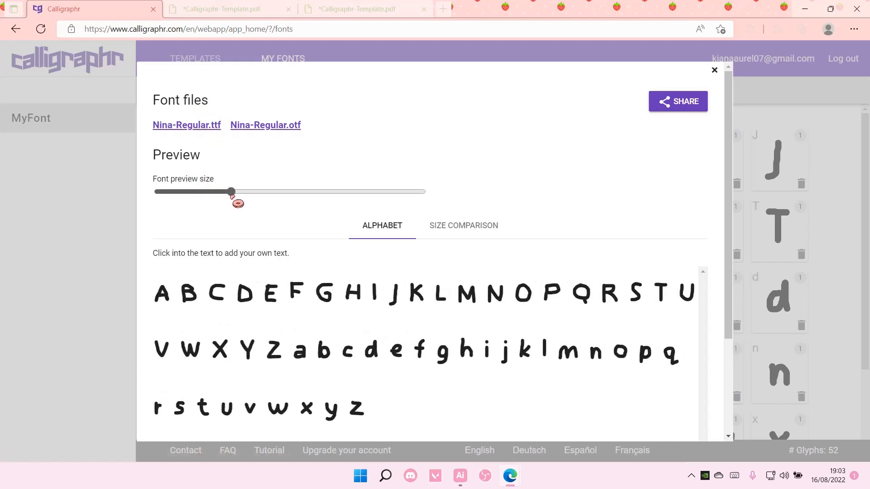
{"action": "left_click", "coordinate": [801, 29]}
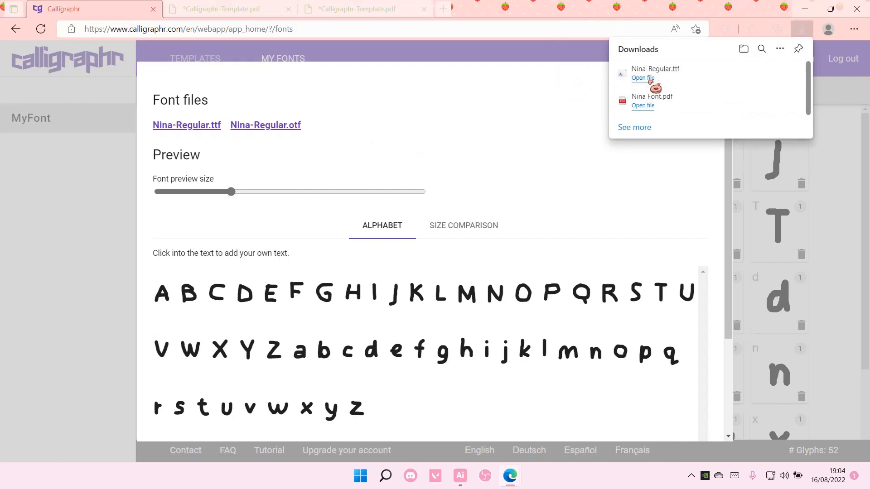
{"action": "mouse_move", "coordinate": [654, 73]}
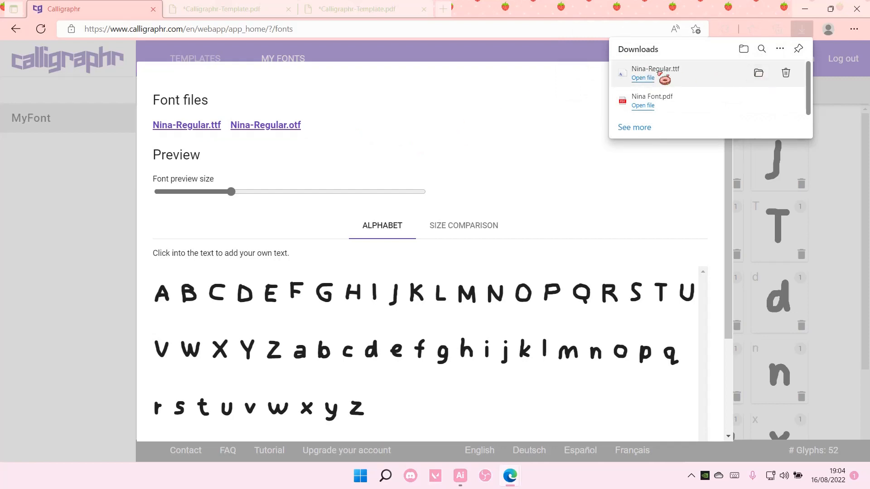
Open the downloaded Nina-Regular.ttf and install it in Windows Font Viewer
{"action": "left_click", "coordinate": [642, 78]}
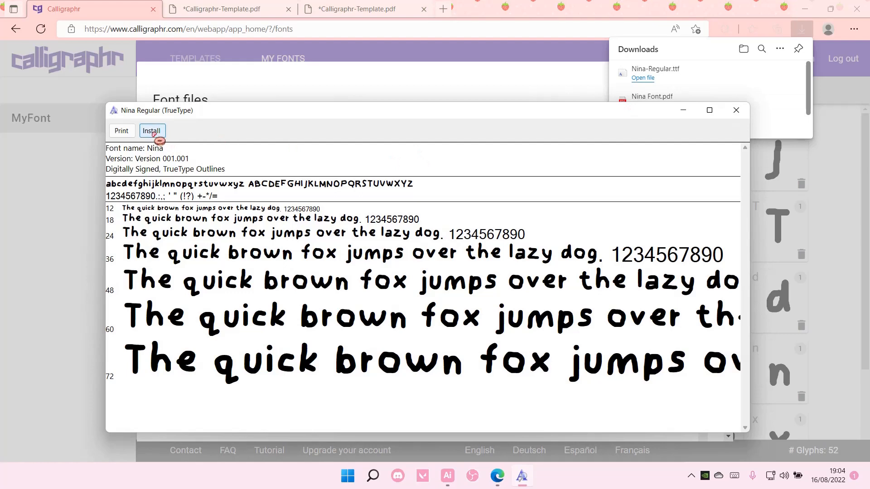
{"action": "left_click", "coordinate": [151, 131]}
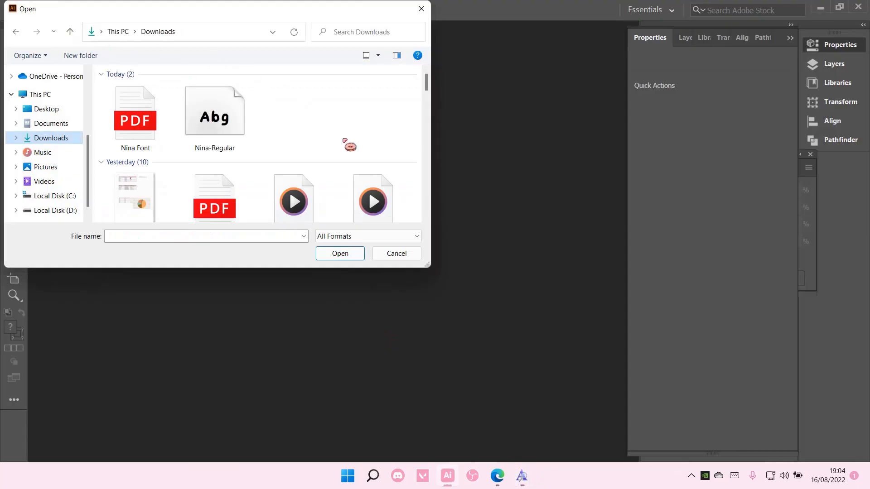
Cancel the Open dialog and create a new default 1080 × 1080 px document
{"action": "left_click", "coordinate": [67, 10]}
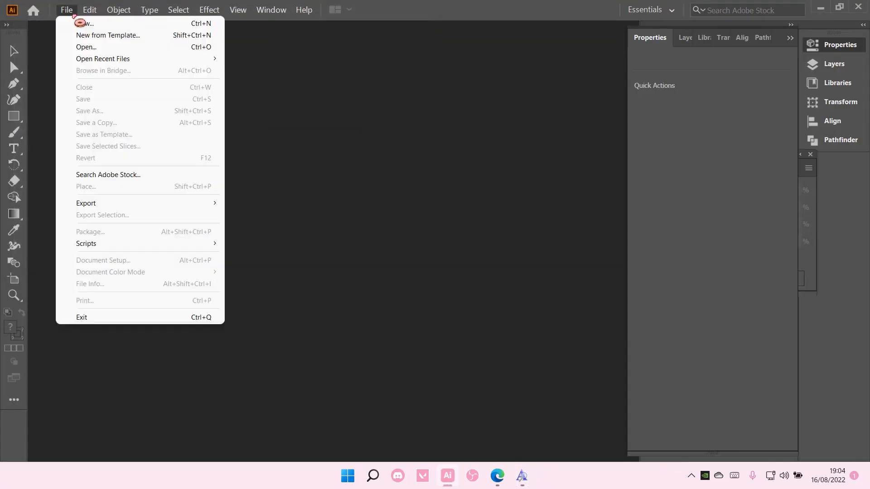
{"action": "left_click", "coordinate": [83, 24]}
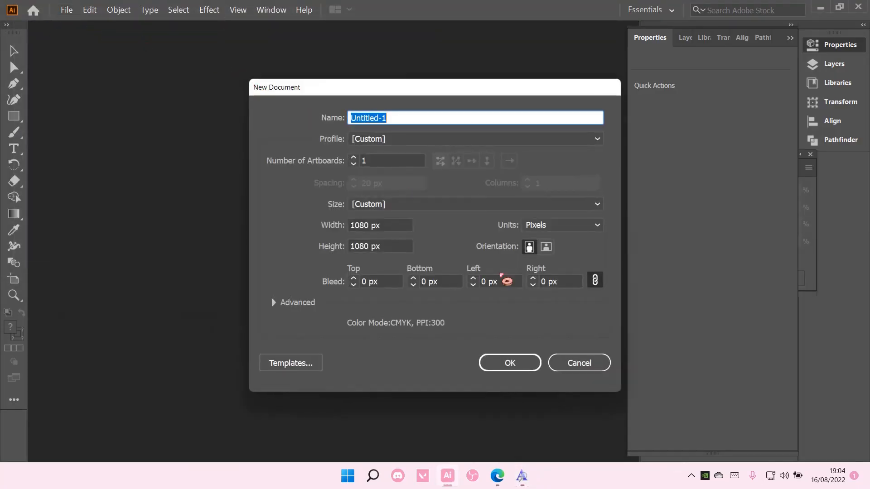
{"action": "left_click", "coordinate": [509, 363]}
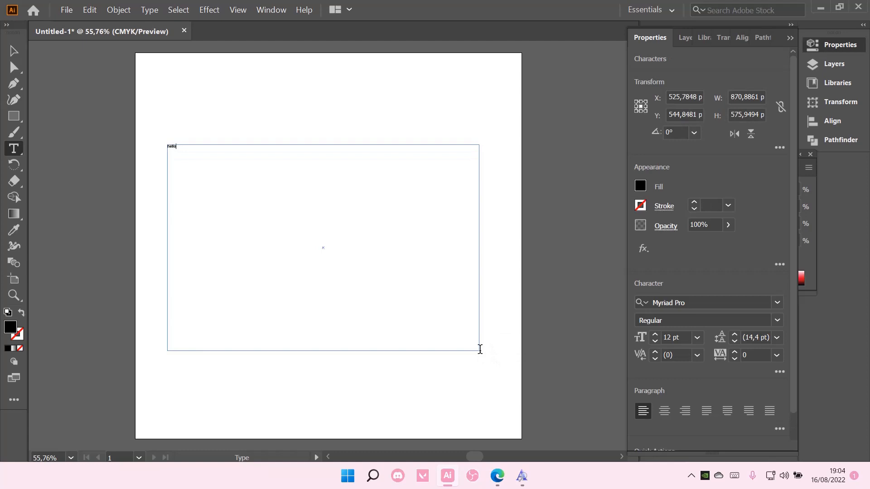
Enter 'hello everyone' in the text frame and select it
{"action": "type", "text": "every"}
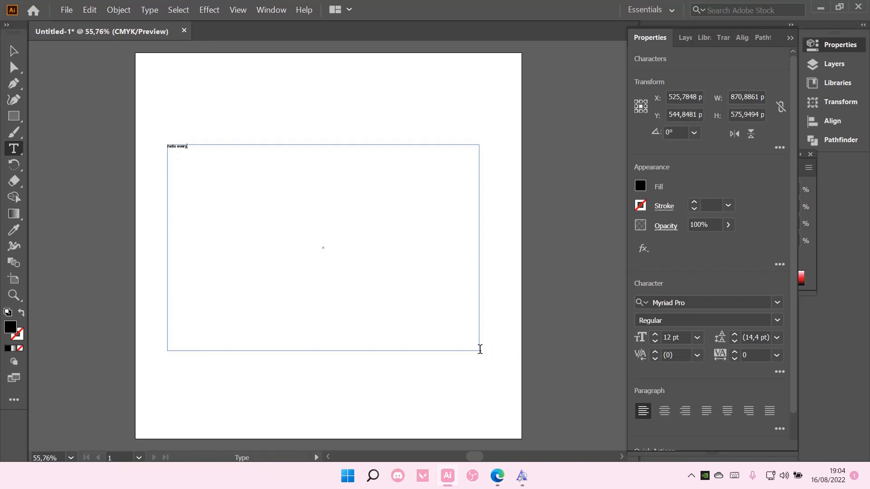
{"action": "type", "text": "one"}
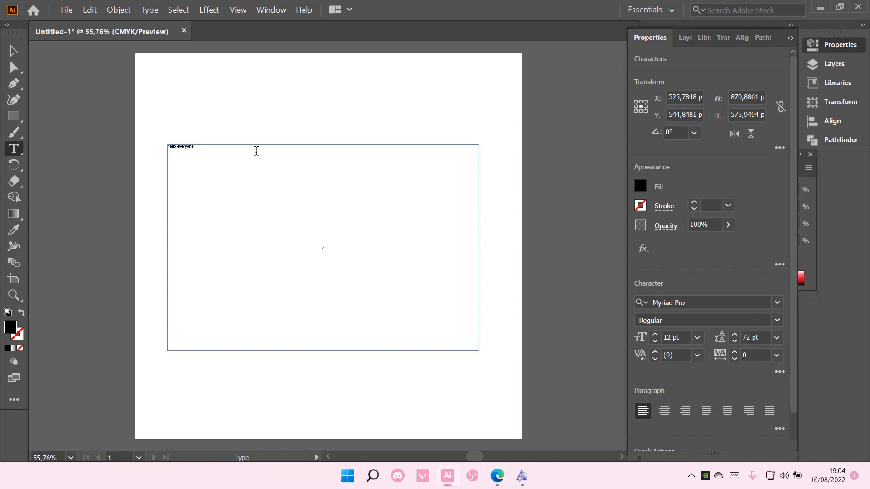
{"action": "left_click", "coordinate": [777, 337]}
{"action": "type", "text": "nina"}
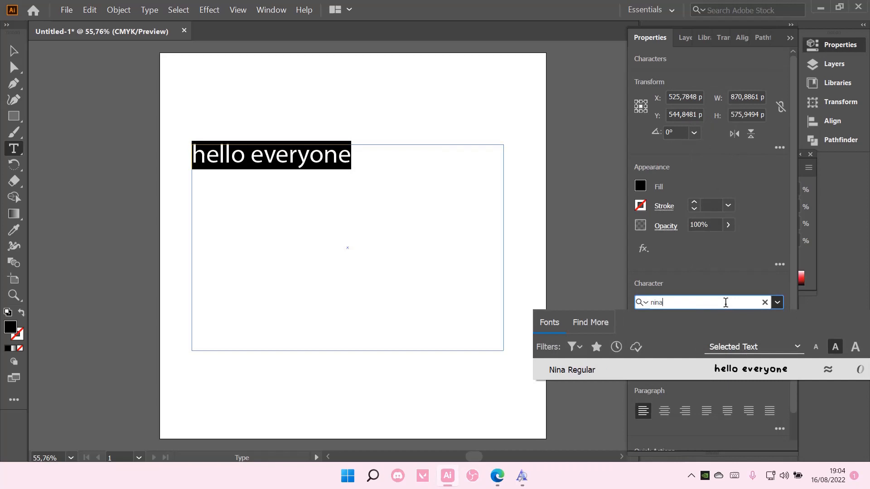
Apply the Nina Regular font to 'hello everyone' and raise its size to about 78 pt
{"action": "left_click", "coordinate": [572, 370]}
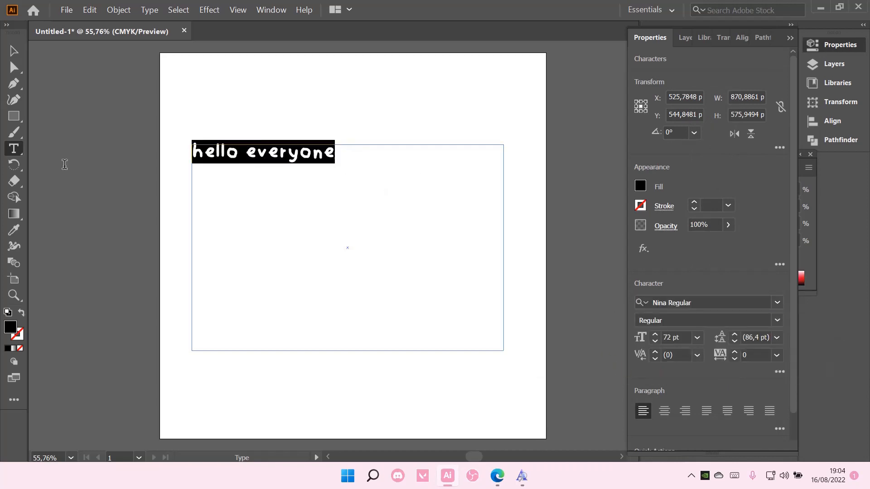
{"action": "left_click", "coordinate": [655, 335]}
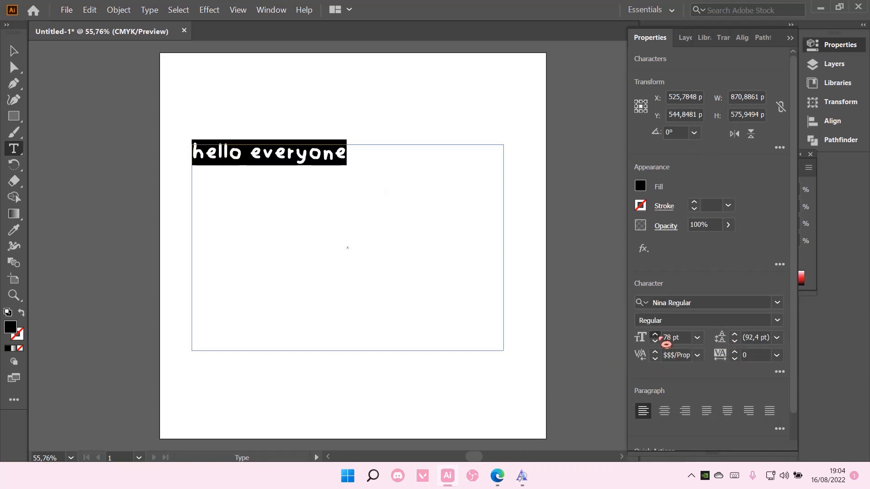